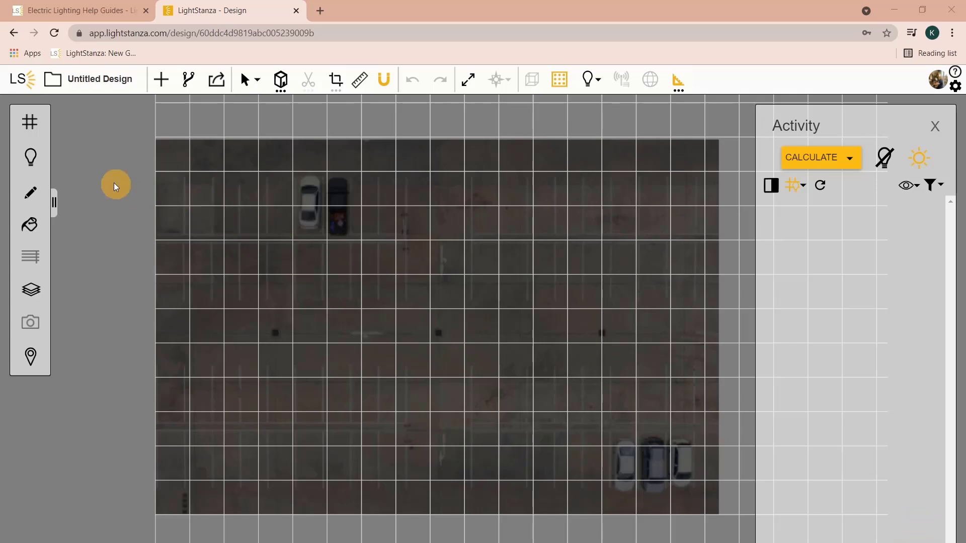
Step: Show the Lighting Families panel and begin creating a new luminaire
left_click(29, 157)
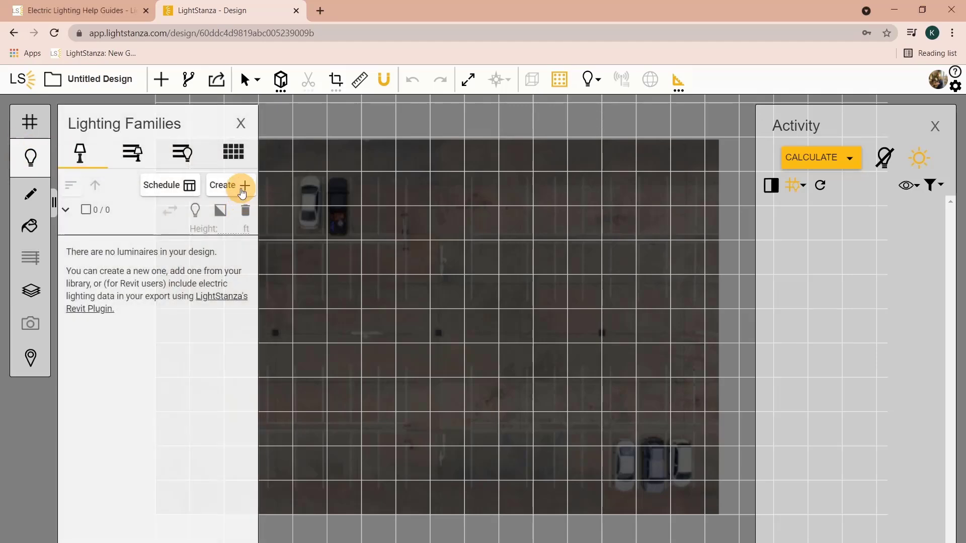
left_click(241, 185)
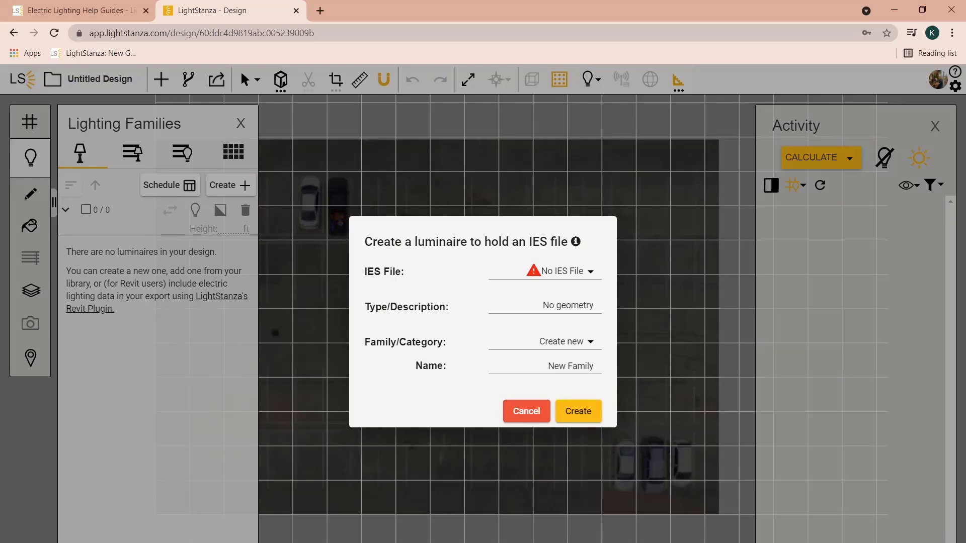
Step: Upload GLEON-SA1C-740-U-T4FT (2).ies from the IES files folder as the luminaire's IES file
left_click(589, 271)
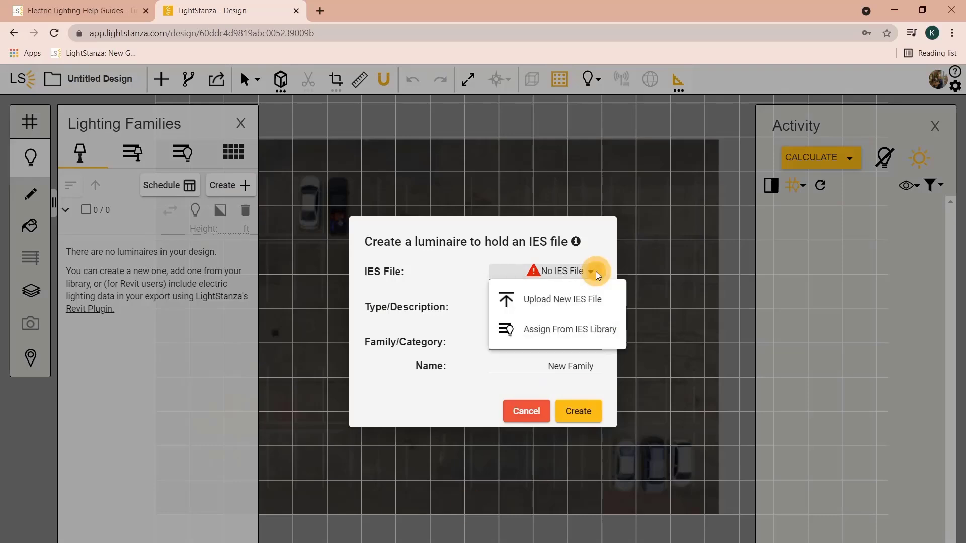
left_click(560, 298)
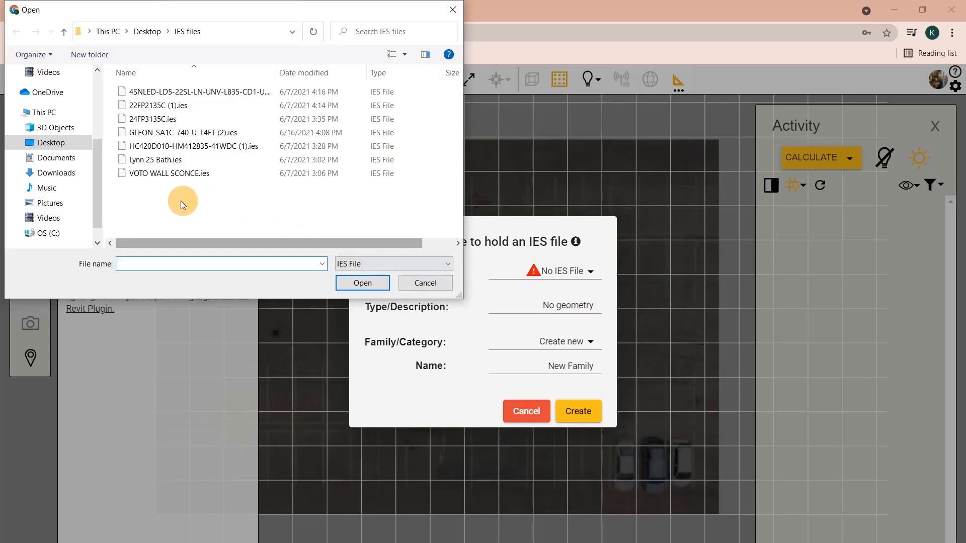
left_click(182, 133)
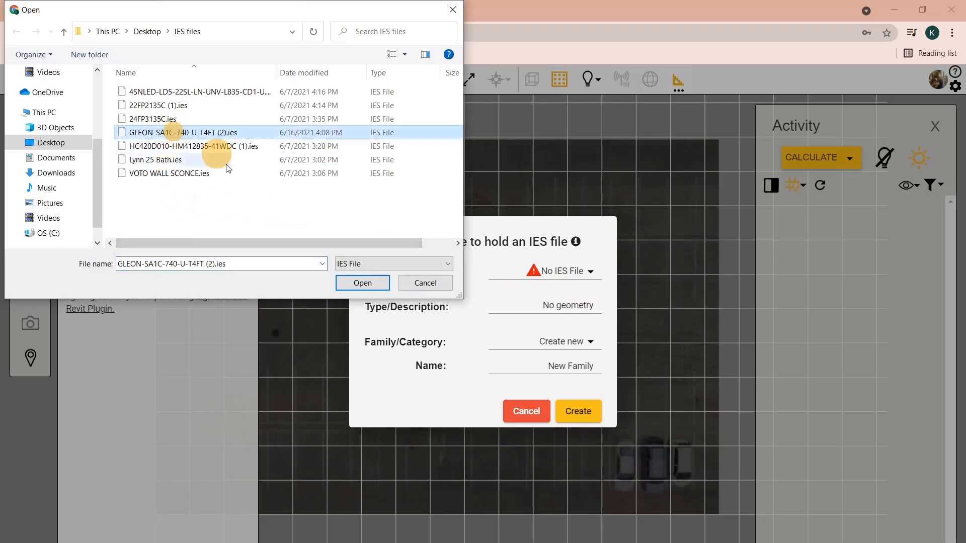
left_click(361, 283)
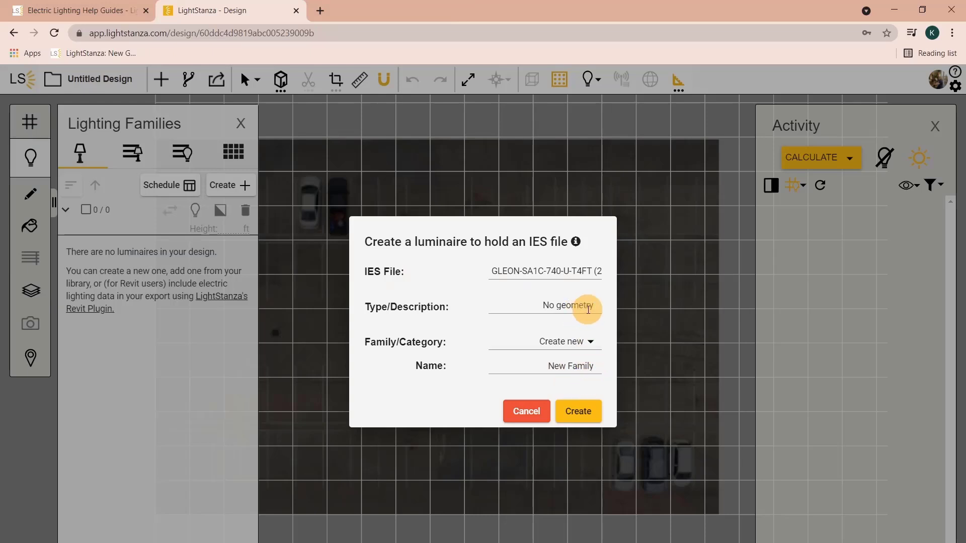
Step: Create the GLEON-SA1C-740-U-T4FT luminaire in a New Family with default type and family settings
left_click(565, 341)
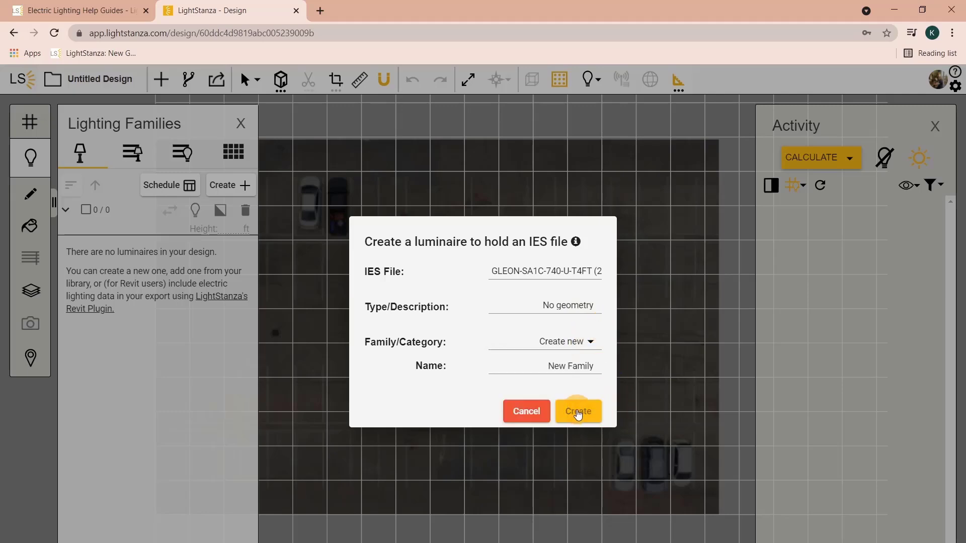
left_click(576, 412)
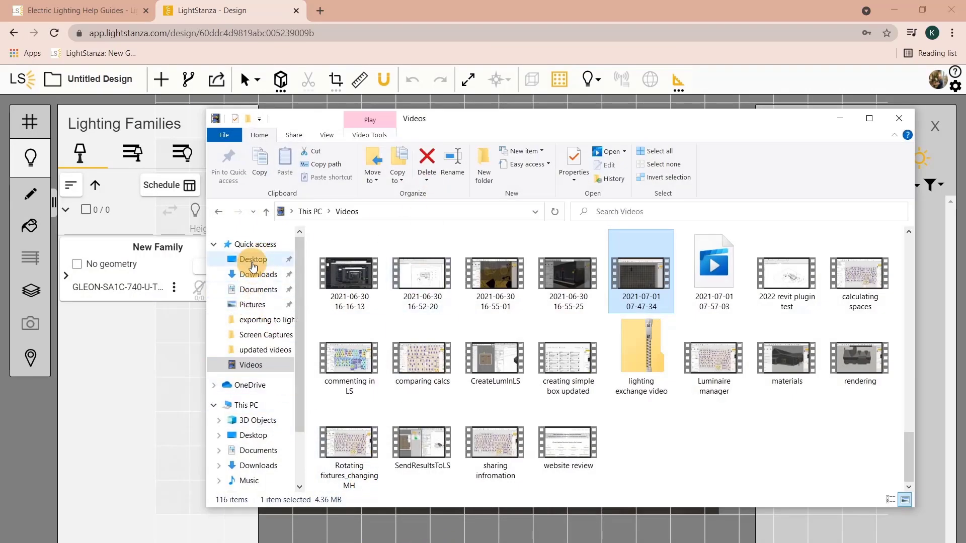
Step: Switch the File Explorer window to the Desktop folder
left_click(252, 259)
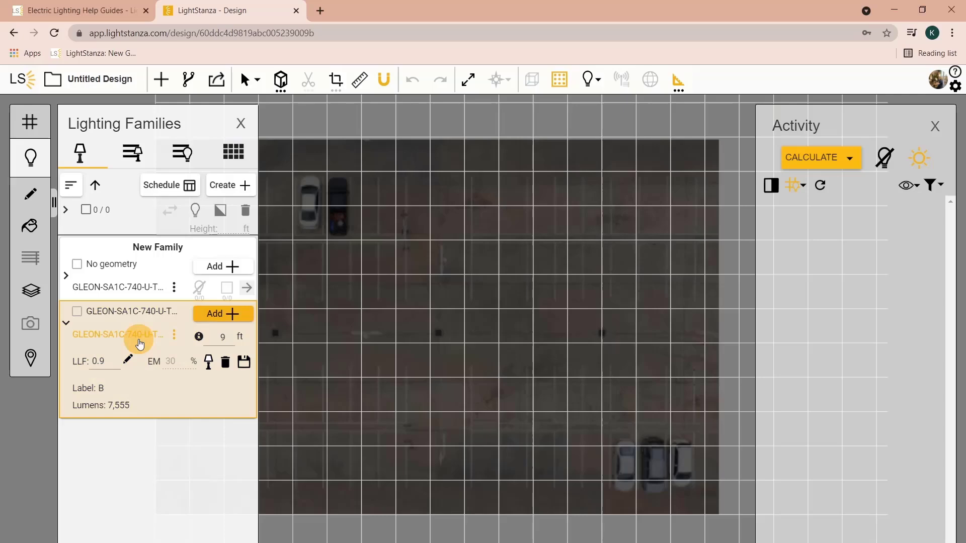
mouse_move(161, 185)
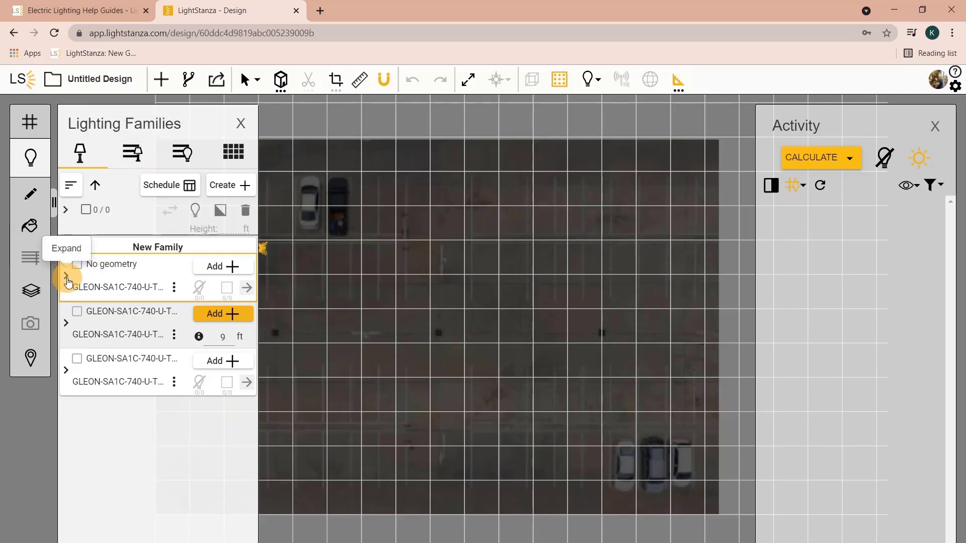
Step: Expand the first GLEON luminaire (label A) and save its type to the Luminaire Library
left_click(67, 278)
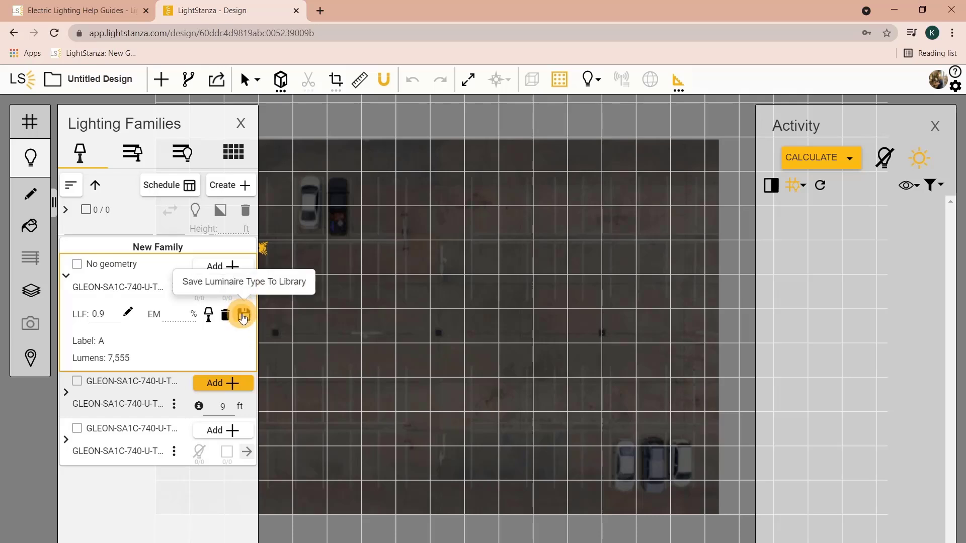
left_click(243, 314)
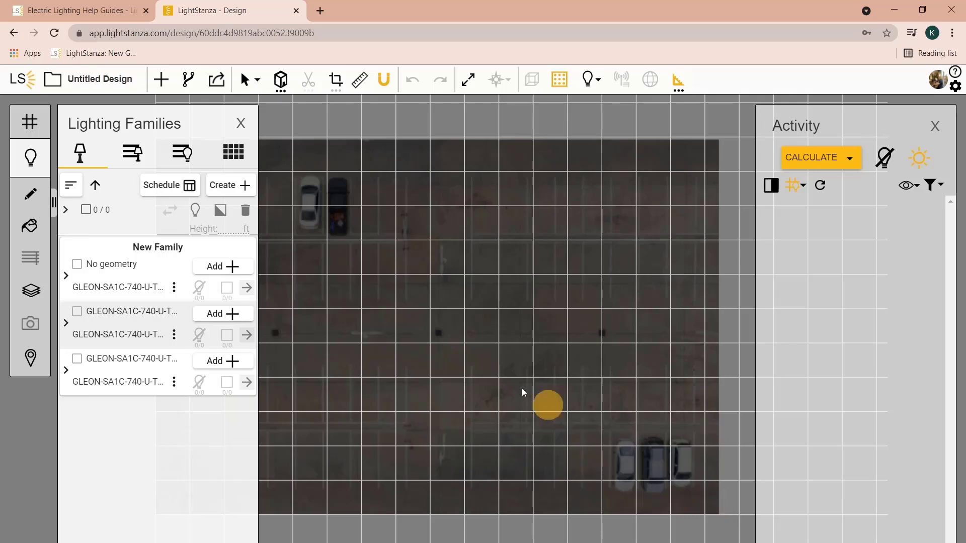
Step: Browse the Luminaire Library, then return to Lighting Families showing luminaire A saved
left_click(133, 152)
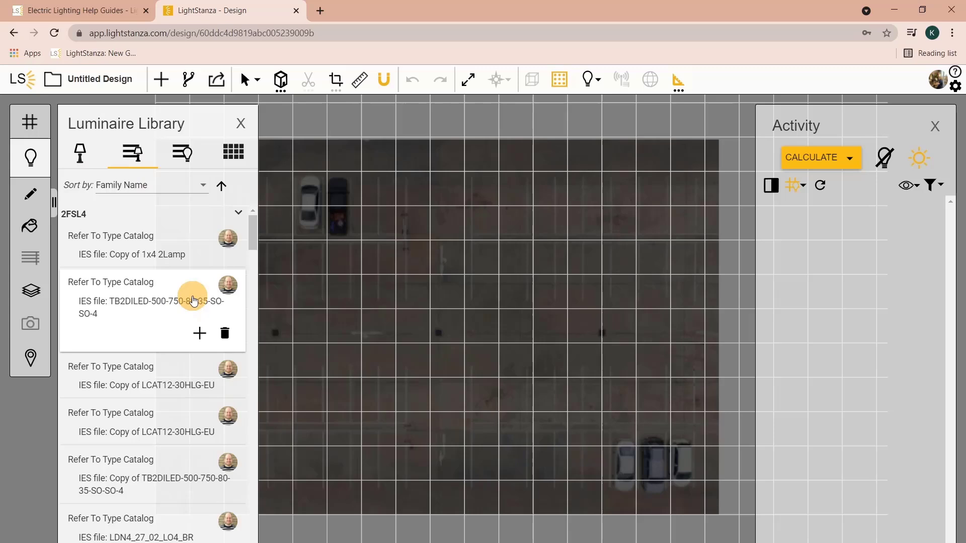
left_click(78, 153)
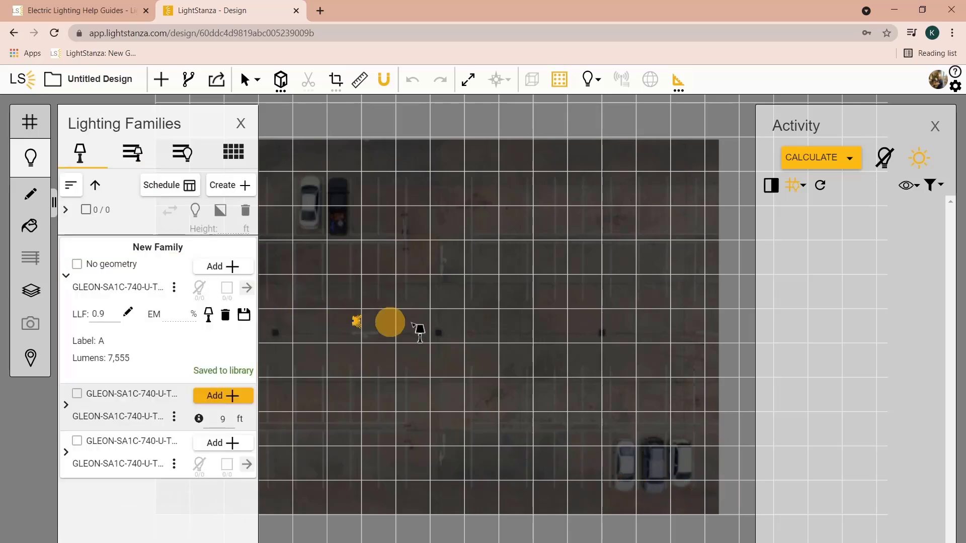